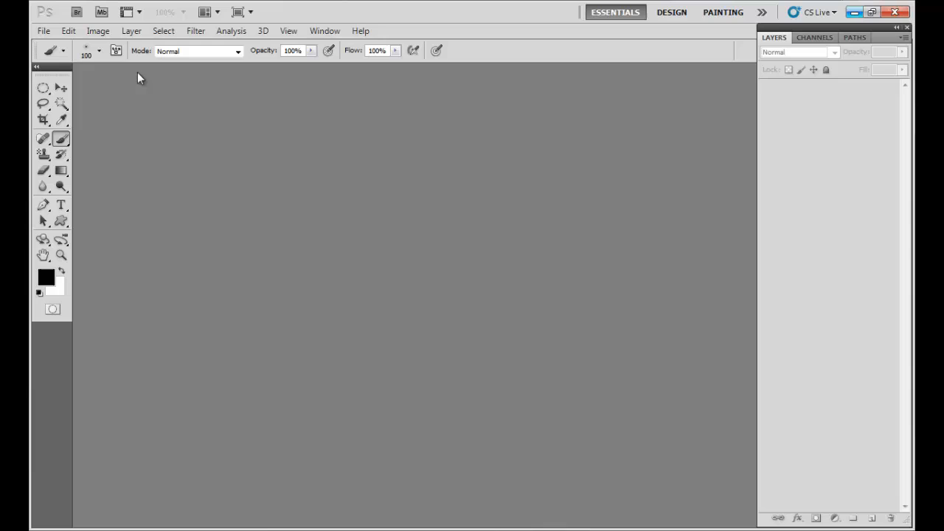
mouse_move(43, 31)
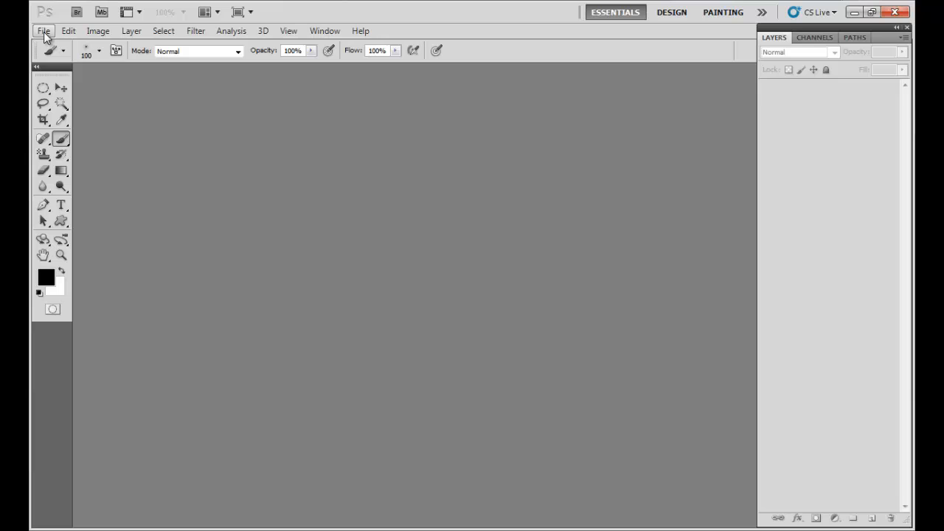
Open the File menu over the empty workspace
left_click(43, 30)
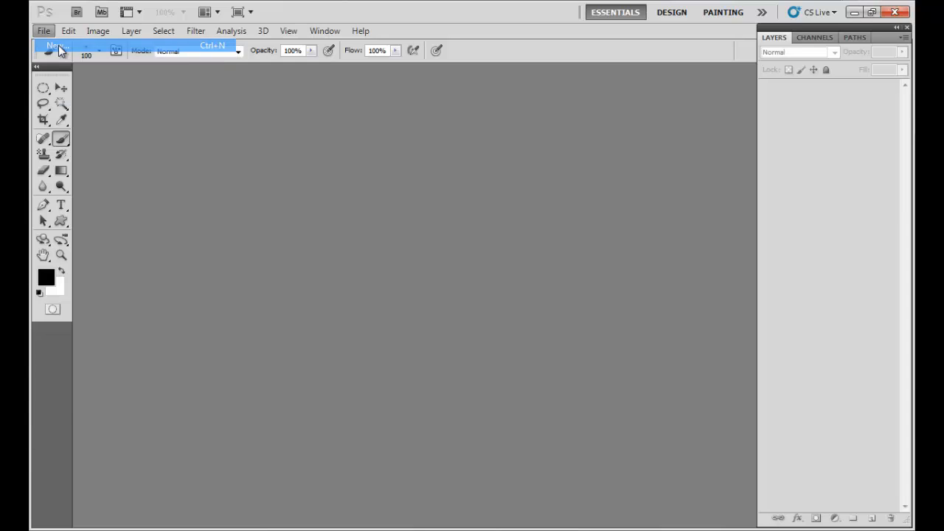
Create a new 800 x 600 Web-preset document, Untitled-1
left_click(54, 45)
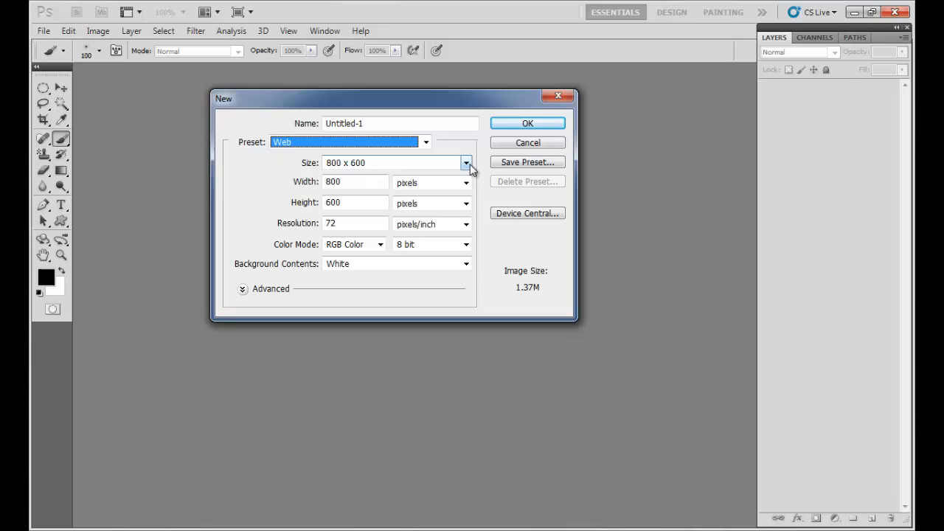
left_click(466, 162)
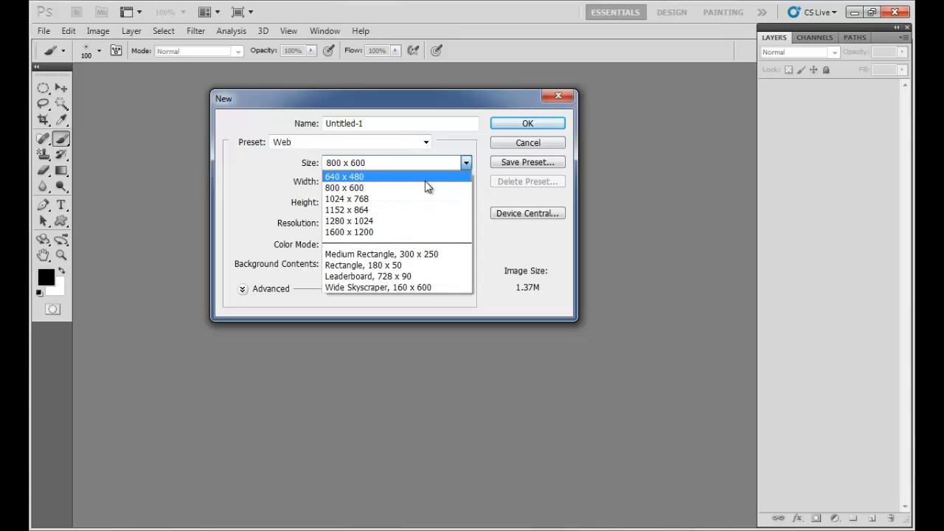
mouse_move(361, 188)
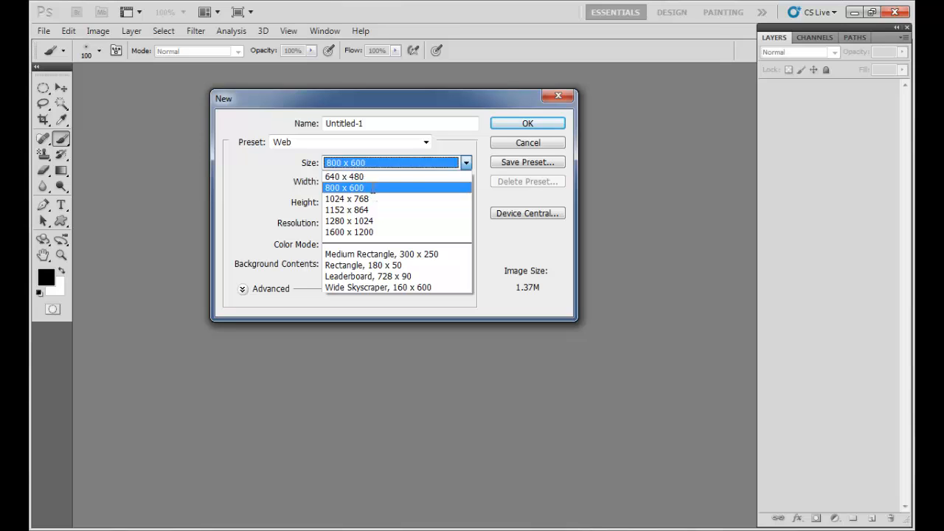
left_click(344, 187)
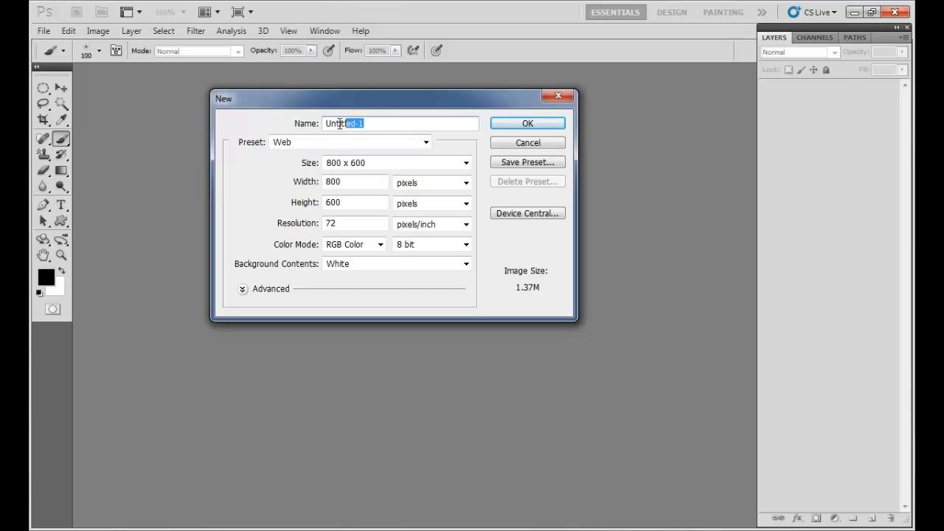
mouse_move(384, 132)
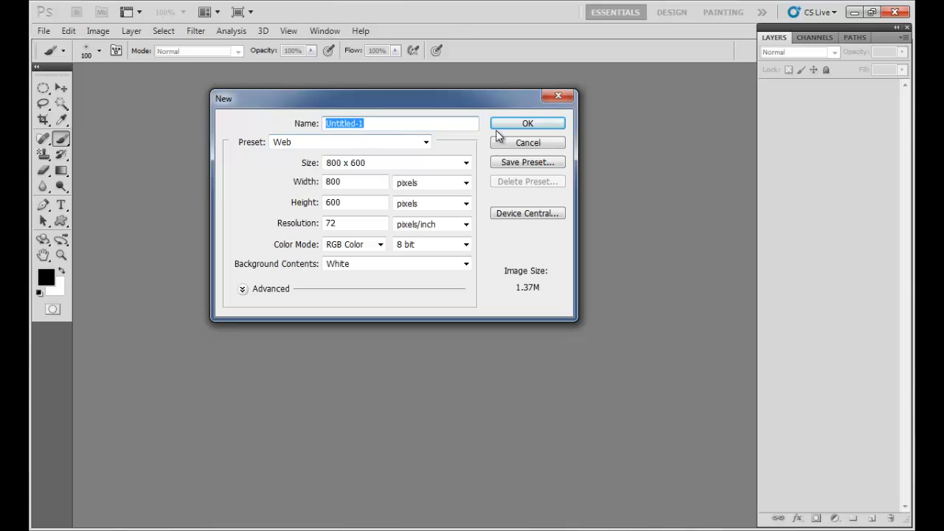
left_click(528, 124)
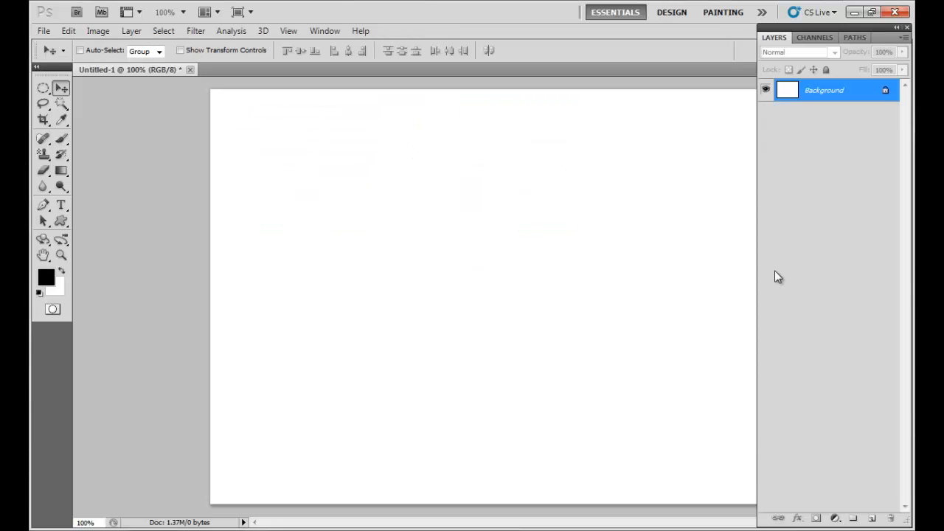
mouse_move(601, 256)
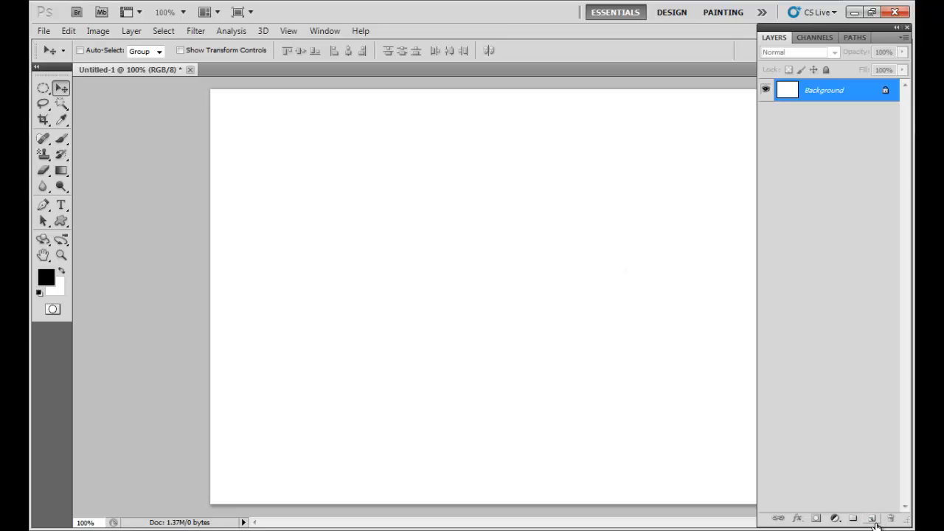
mouse_move(873, 518)
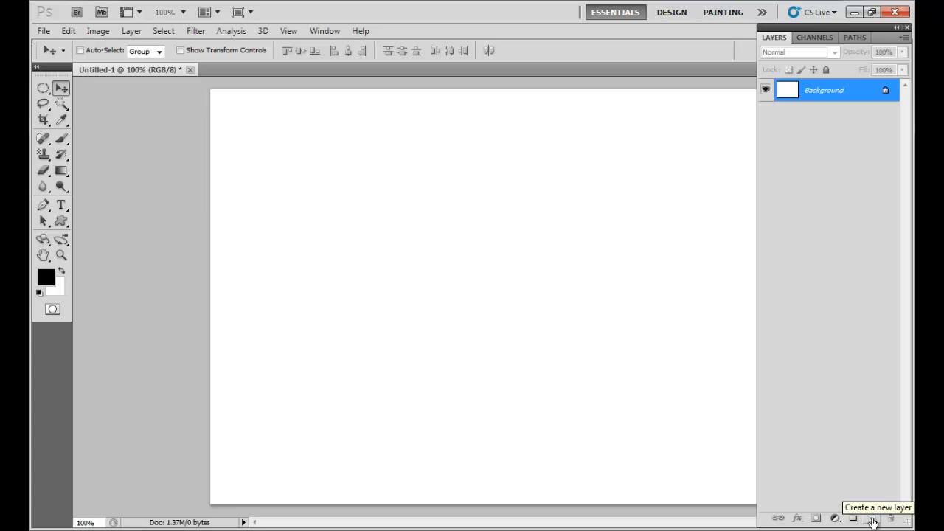
Add an empty Layer 1 above the Background layer
left_click(872, 517)
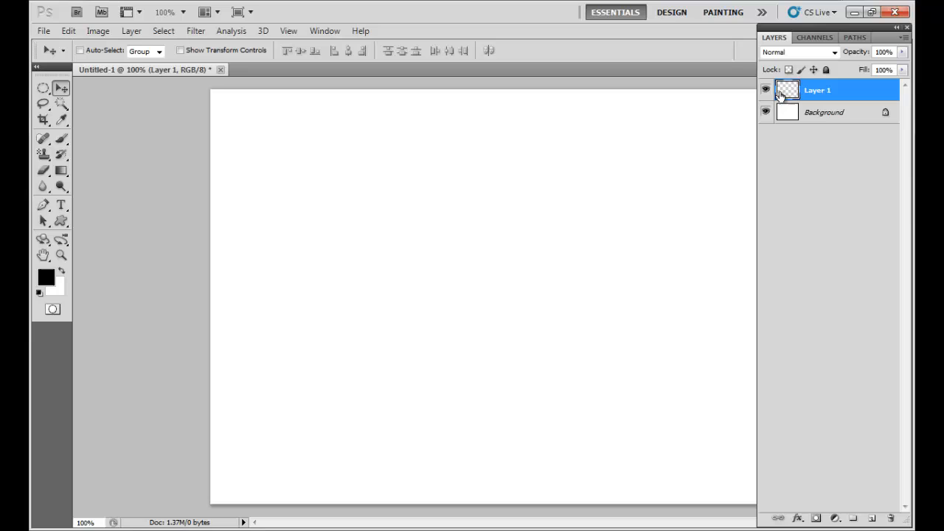
mouse_move(853, 101)
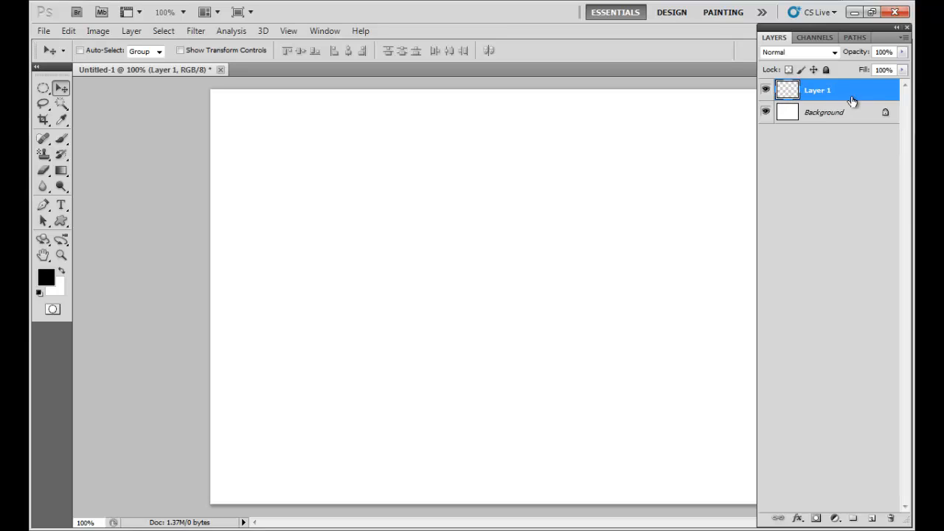
mouse_move(403, 229)
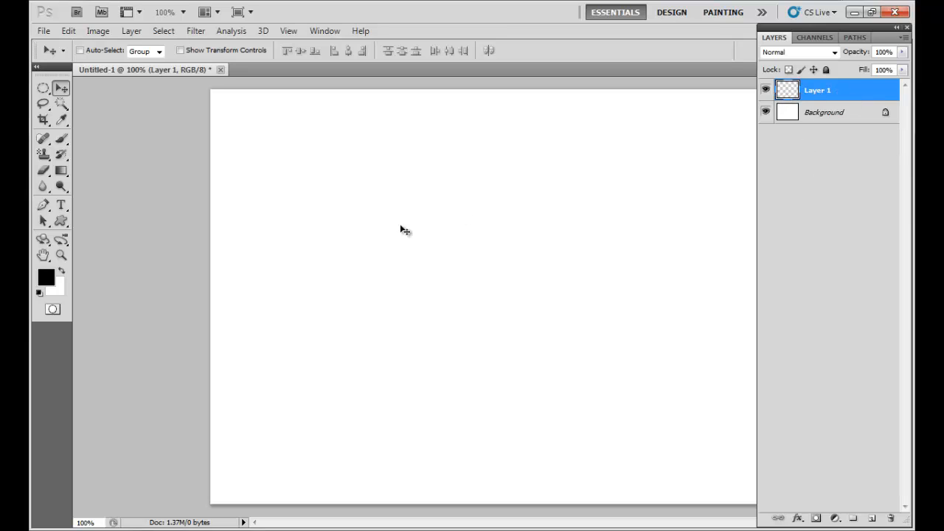
mouse_move(167, 214)
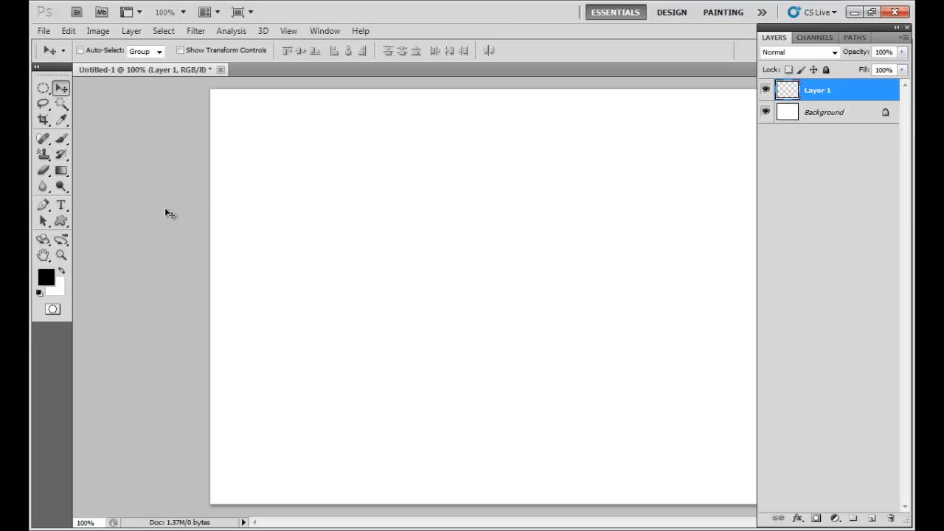
mouse_move(124, 206)
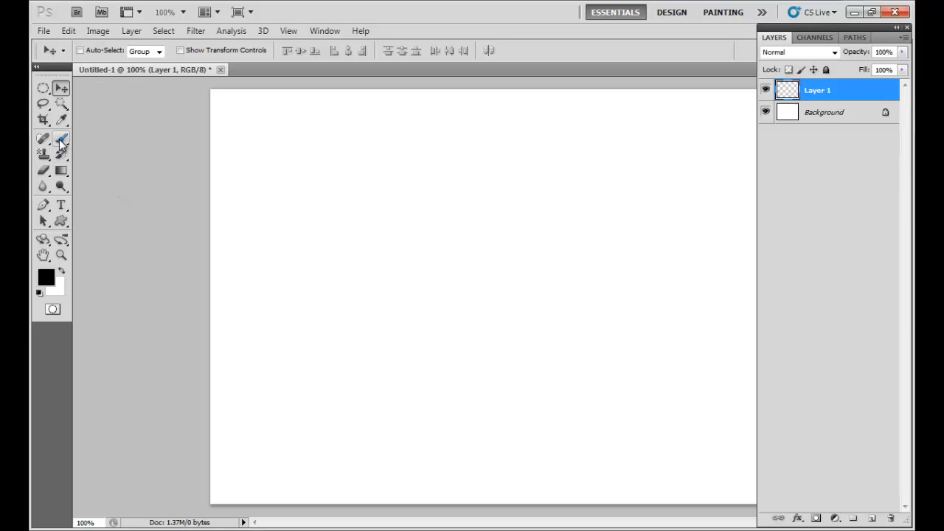
Activate the Brush tool and show its 100 px brush preset picker
left_click(61, 140)
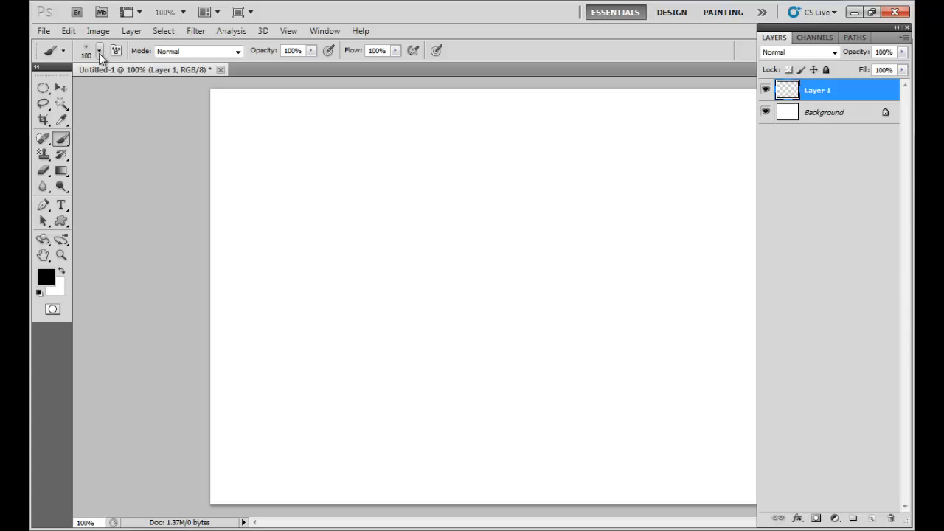
left_click(100, 50)
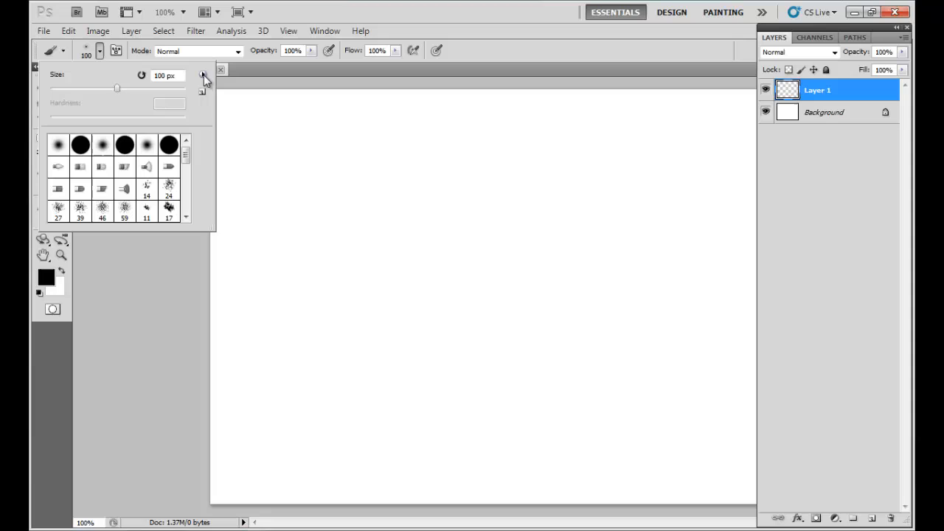
Load the halftone_brushes_photoshop_free.abr brush set into the brush presets
left_click(202, 74)
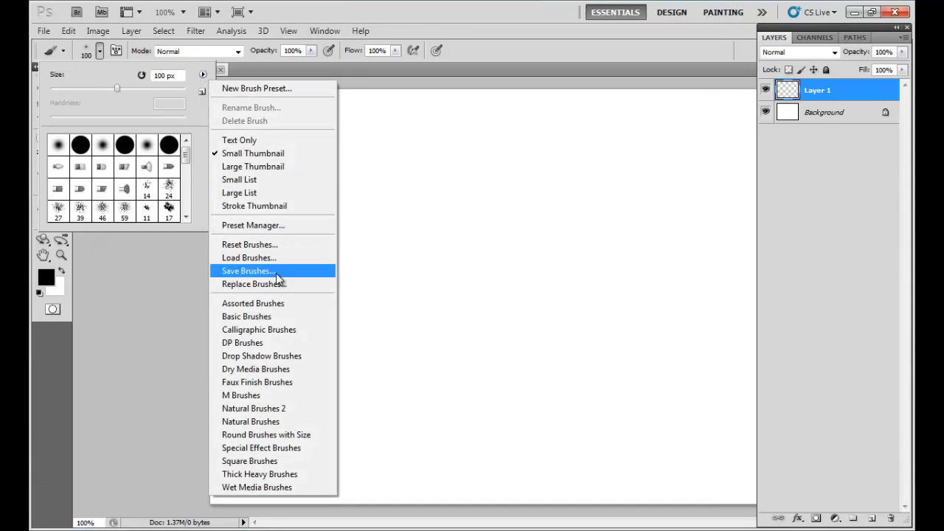
mouse_move(247, 258)
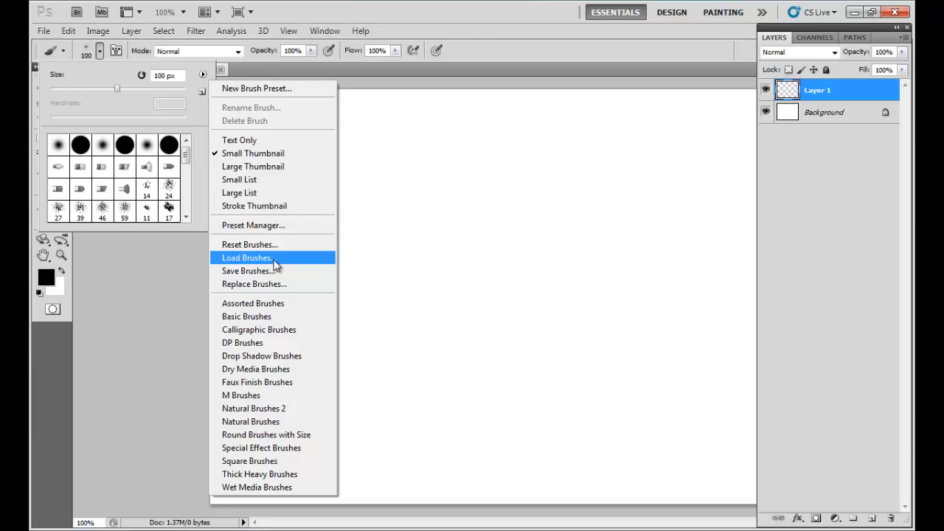
left_click(247, 258)
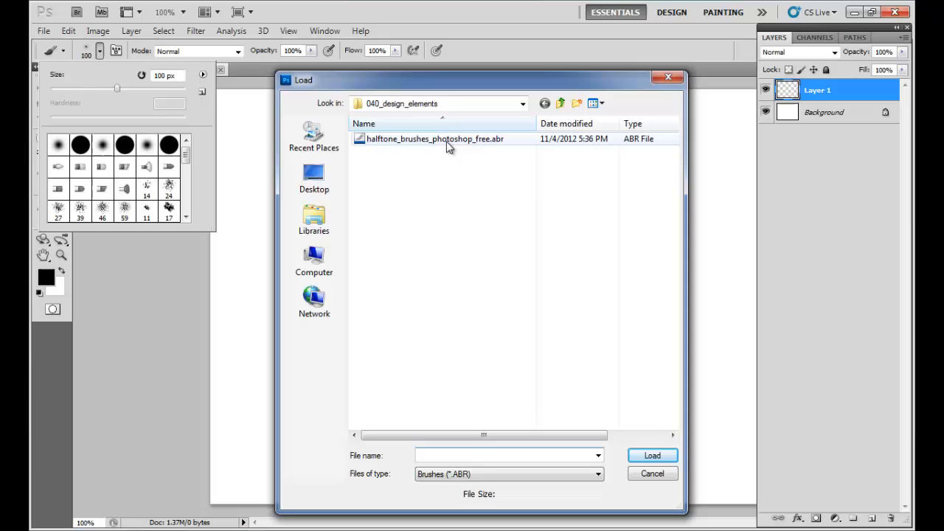
mouse_move(393, 144)
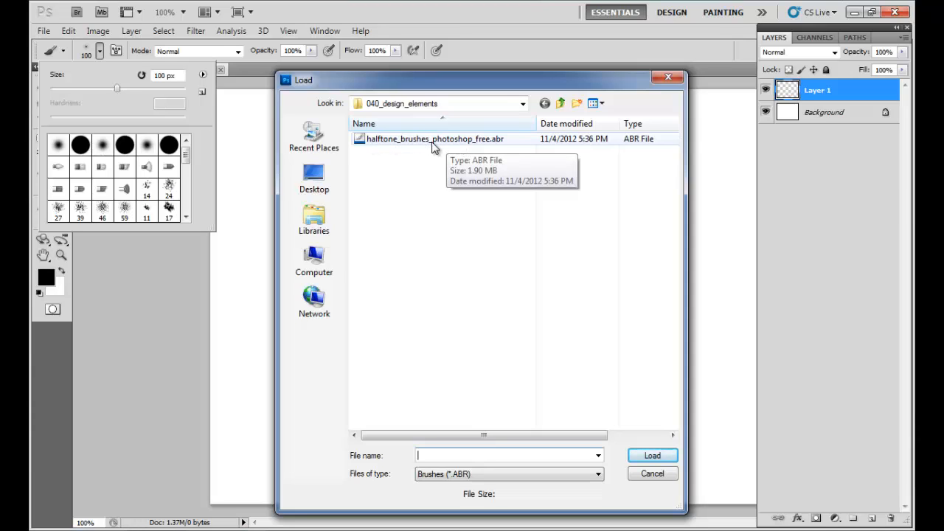
left_click(434, 138)
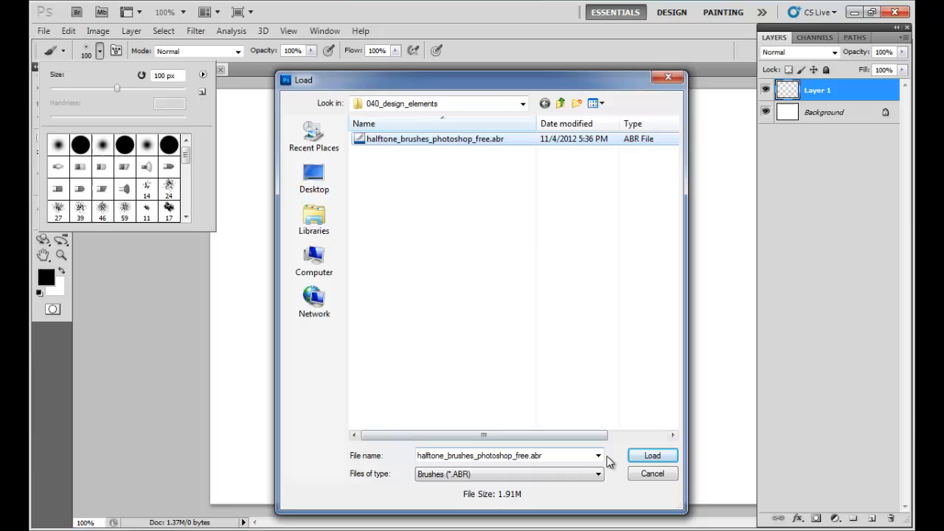
mouse_move(653, 472)
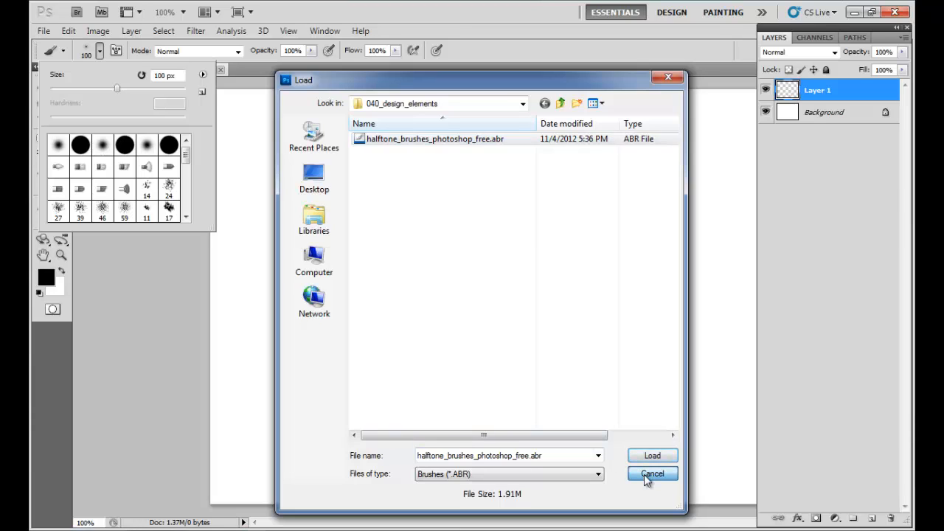
left_click(652, 473)
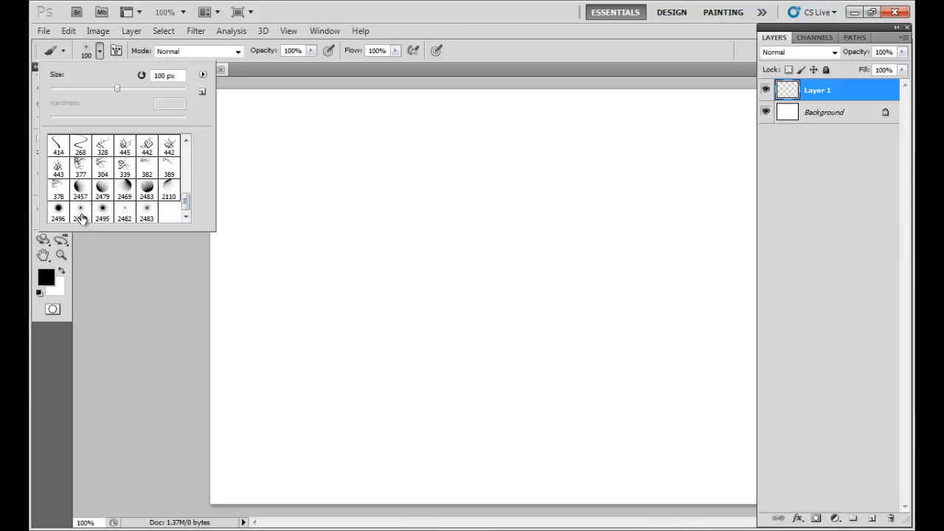
mouse_move(81, 214)
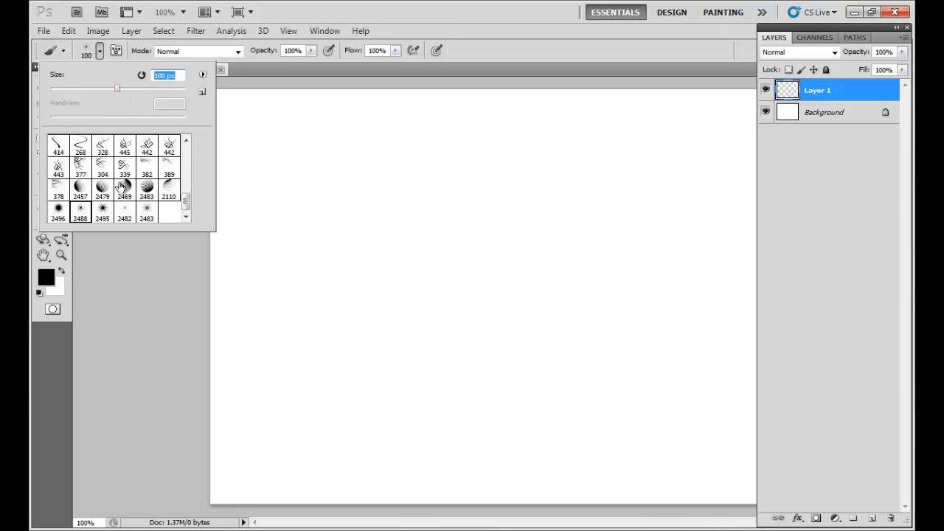
Stamp one halftone swirl brush near the top-left of Layer 1
left_click(254, 129)
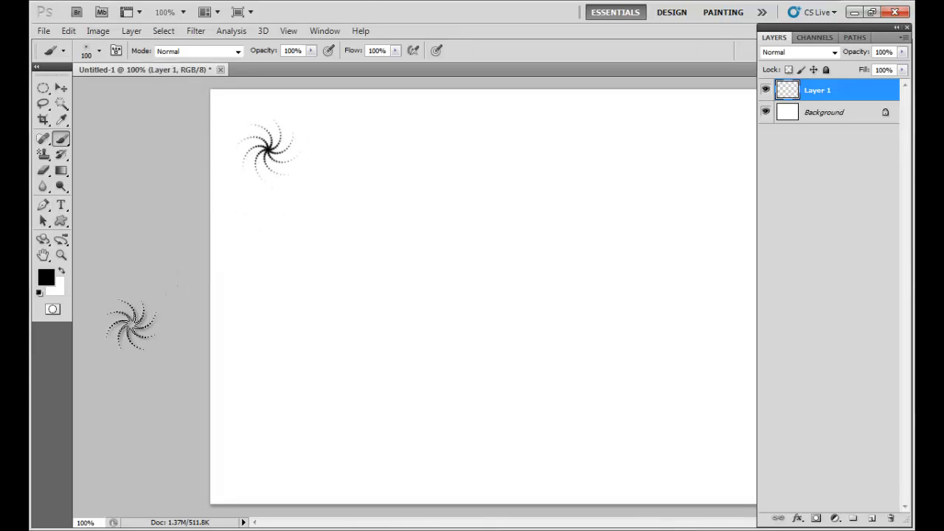
left_click(276, 214)
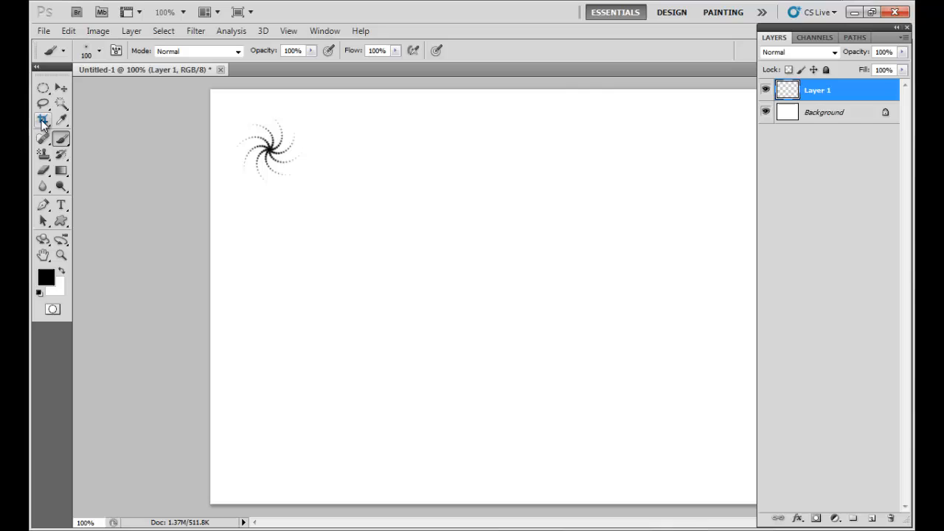
Crop the canvas to a small square tightly framing the swirl
left_click(43, 120)
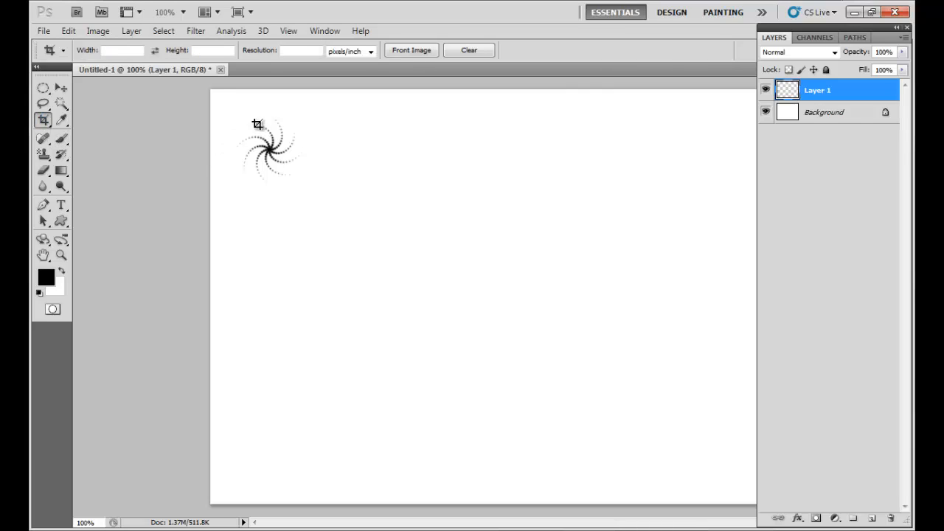
mouse_move(239, 116)
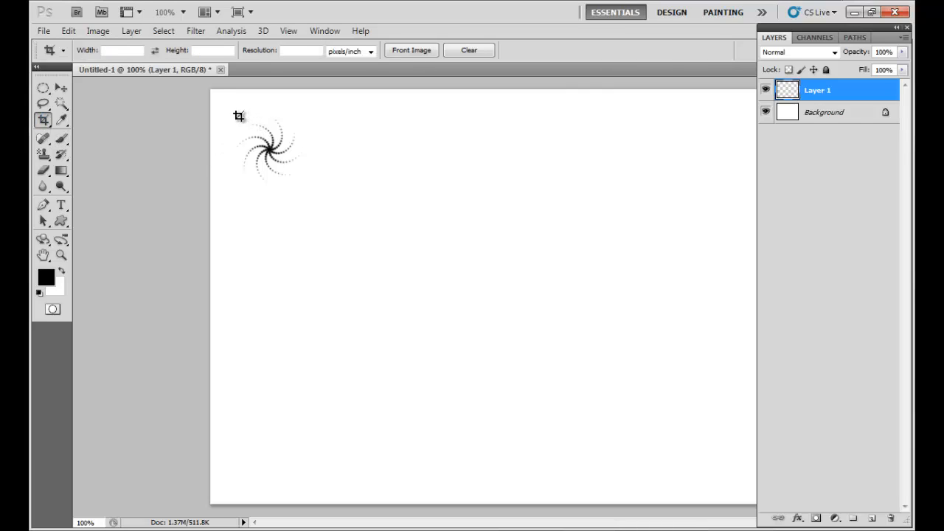
left_click_drag(236, 114, 302, 182)
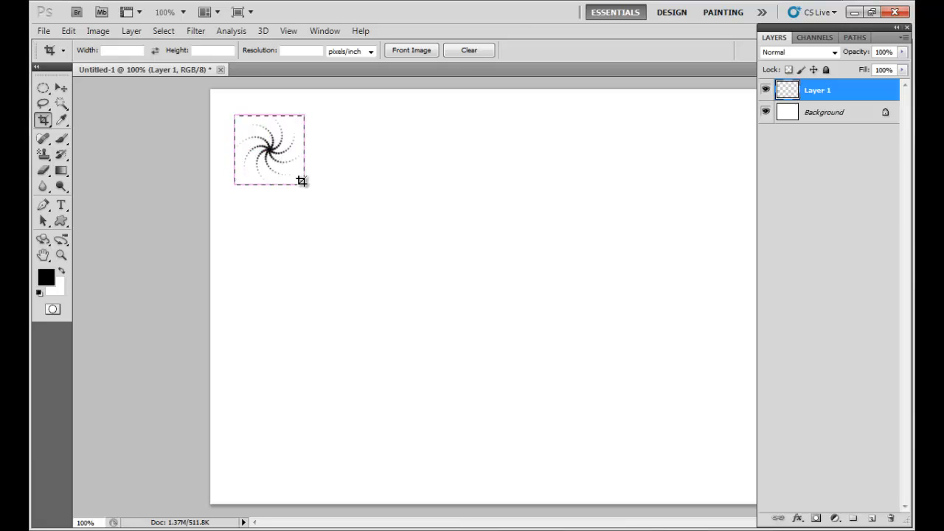
mouse_move(305, 186)
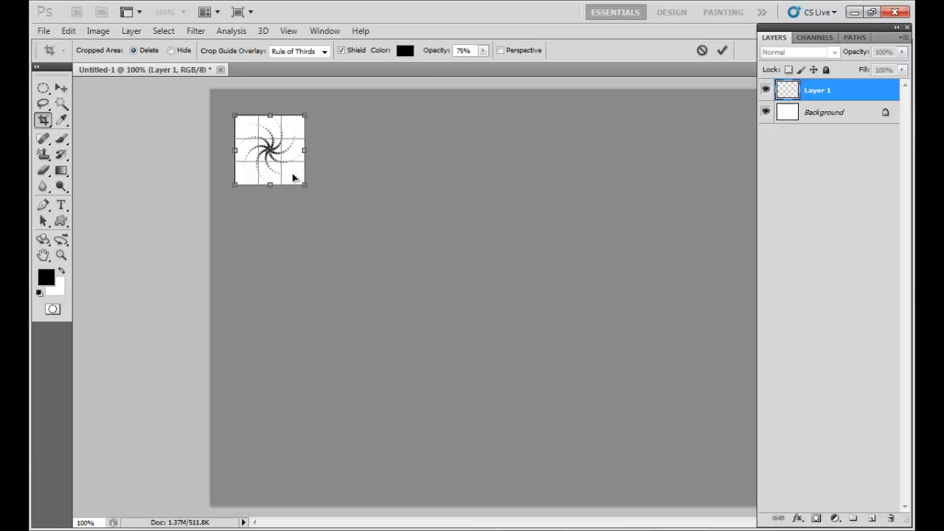
mouse_move(308, 150)
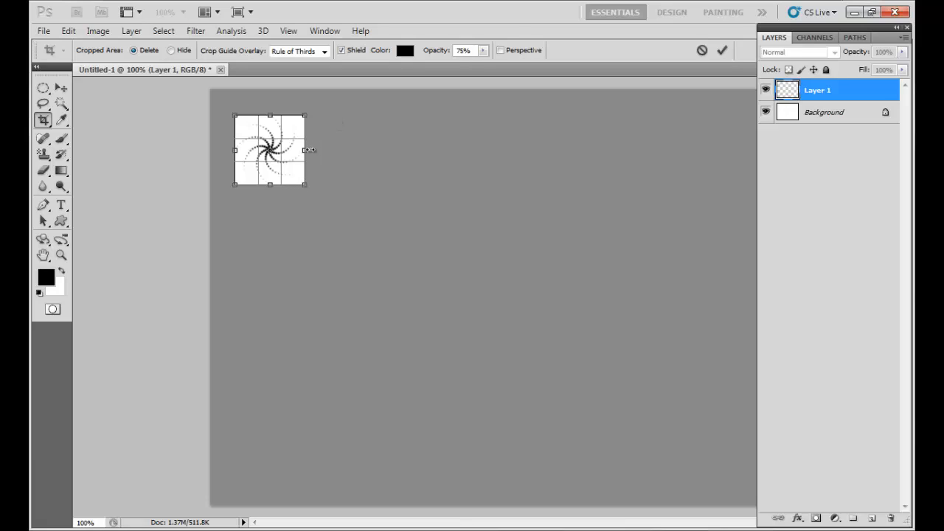
mouse_move(297, 161)
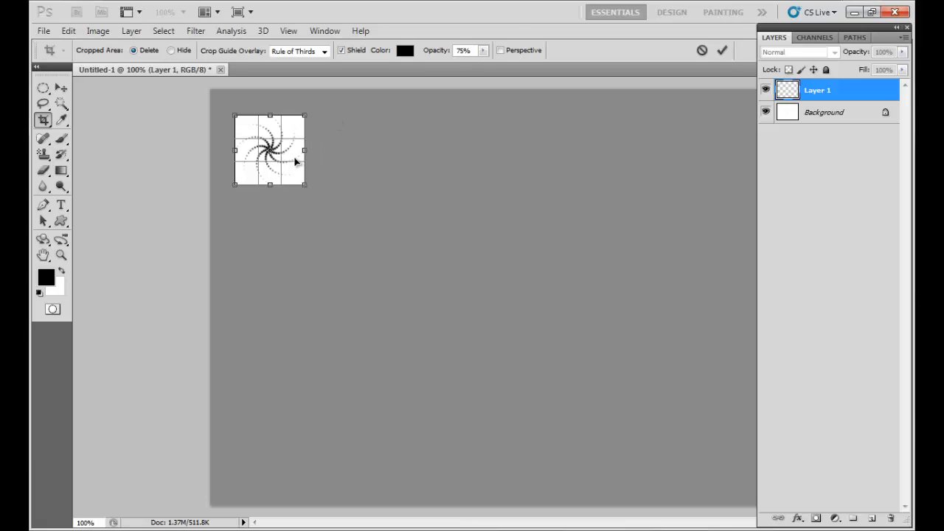
mouse_move(293, 160)
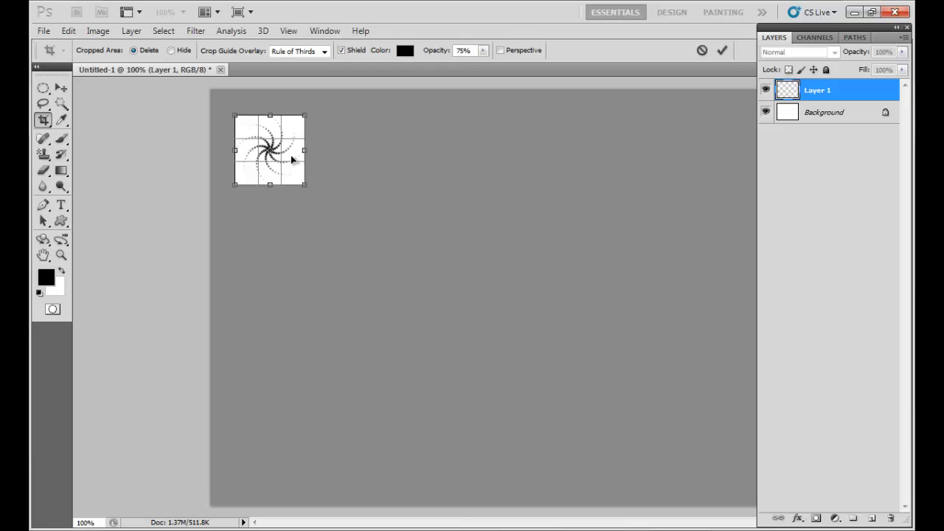
left_click(721, 50)
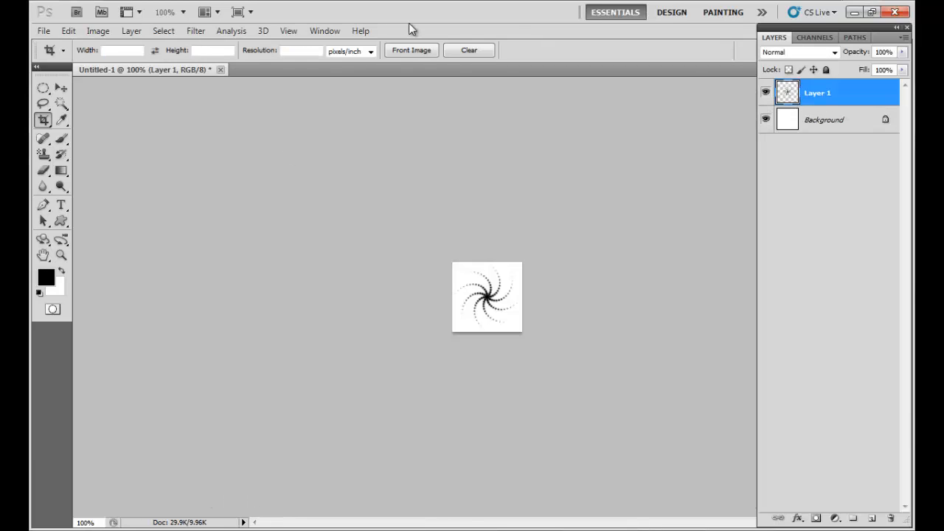
mouse_move(707, 195)
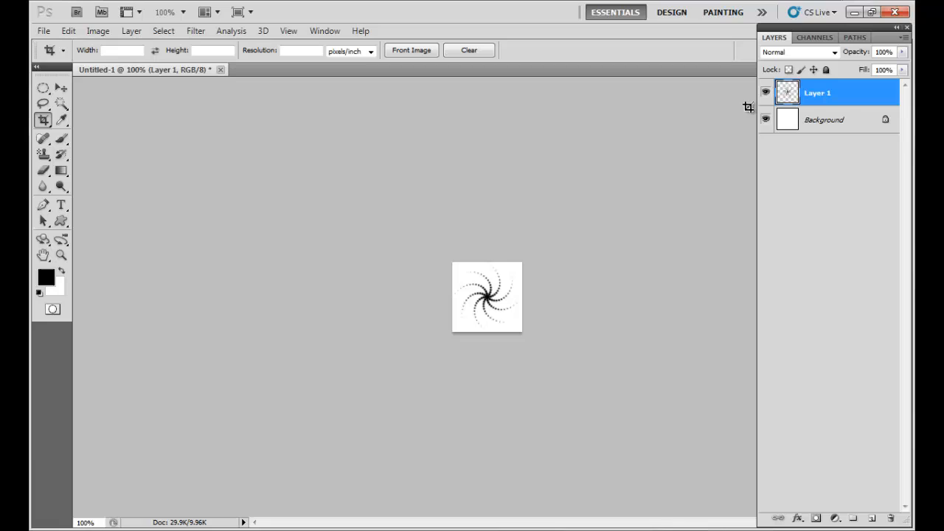
Hide the Background layer so the swirl sits on transparency
left_click(766, 119)
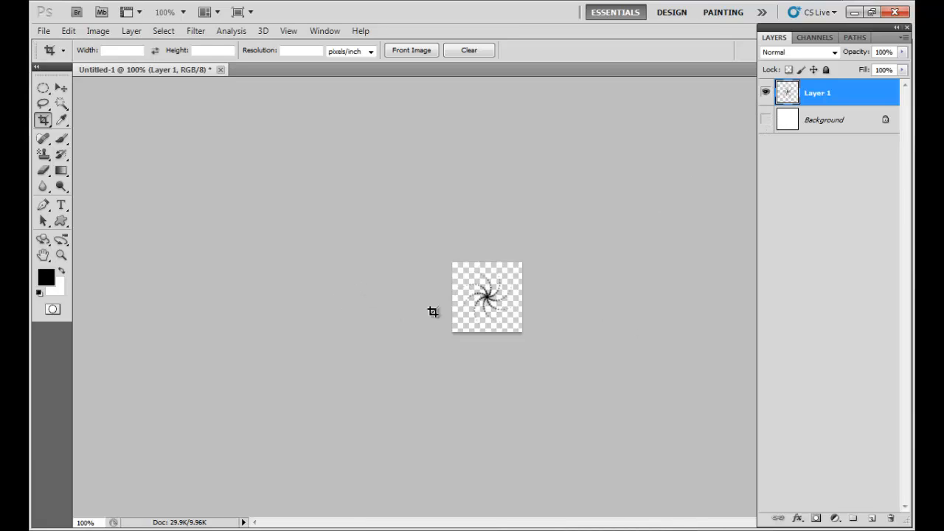
mouse_move(157, 135)
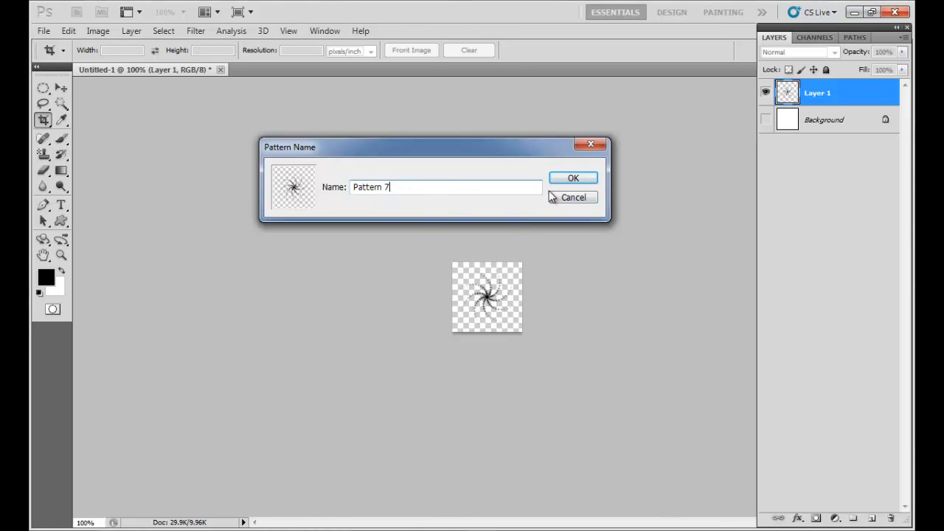
Save the swirl as Pattern 7 and create a new 800 x 600 document
left_click(574, 178)
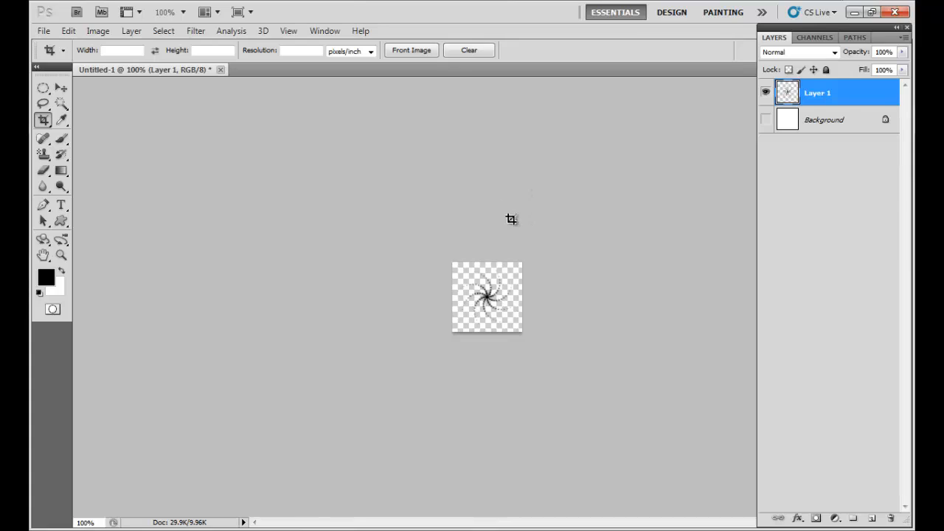
mouse_move(448, 256)
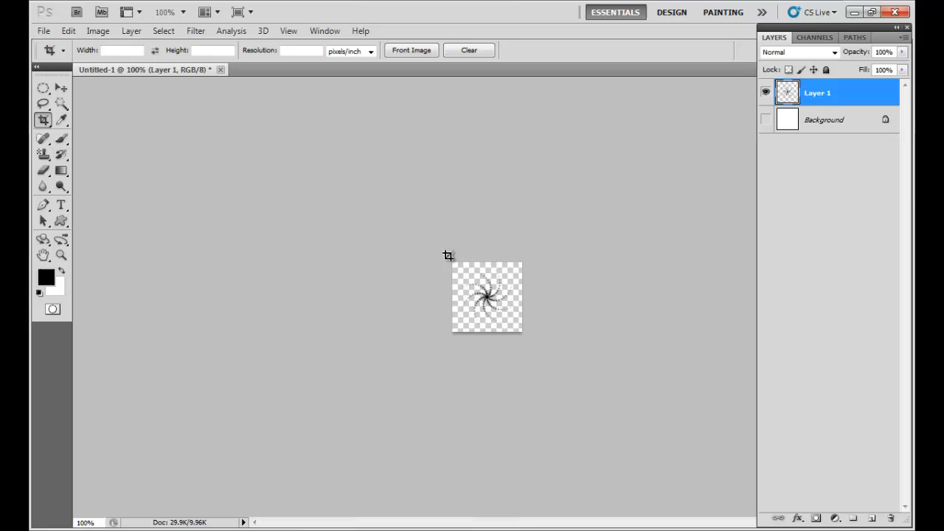
mouse_move(43, 31)
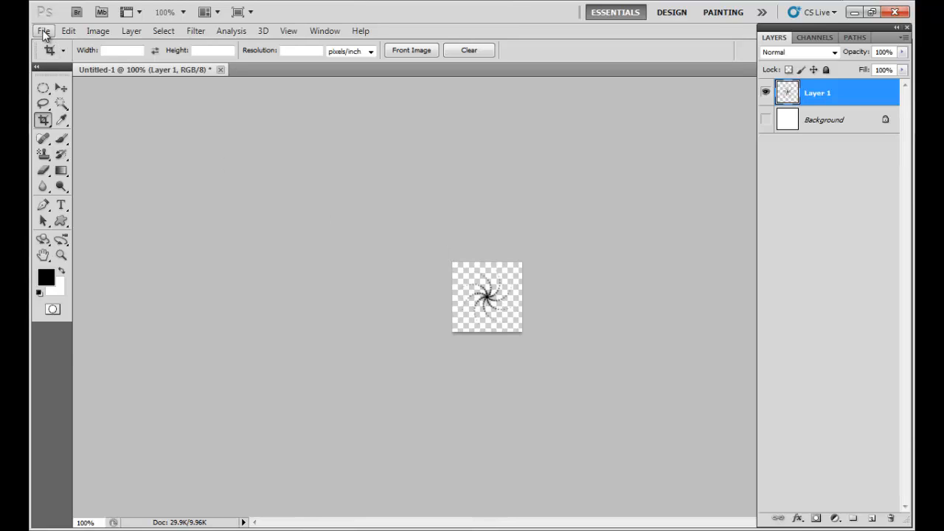
left_click(43, 30)
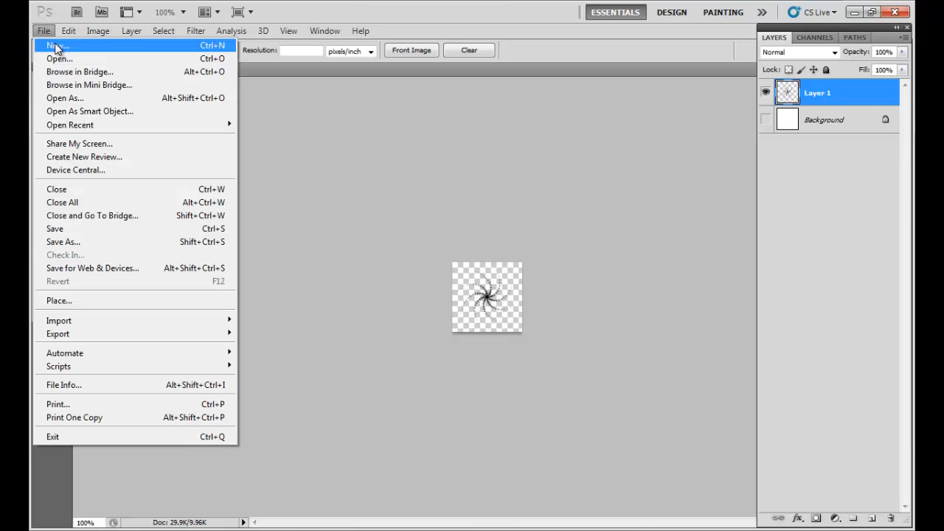
left_click(55, 46)
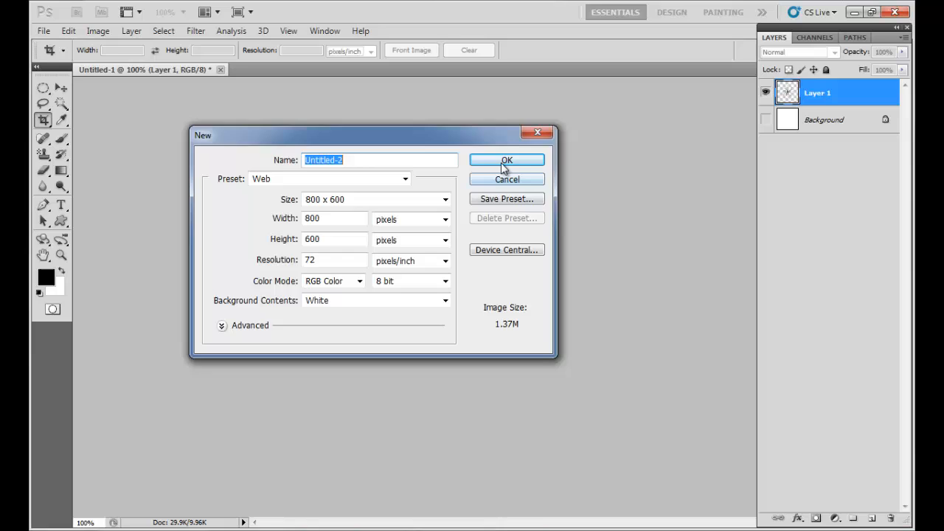
left_click(507, 160)
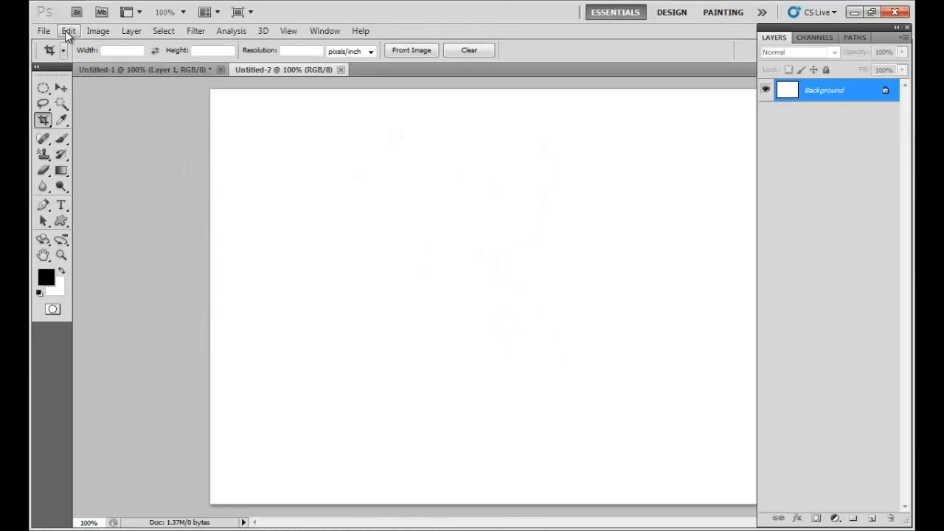
Fill Untitled-2 with Pattern 7 to tile dotted swirls across the canvas
left_click(68, 31)
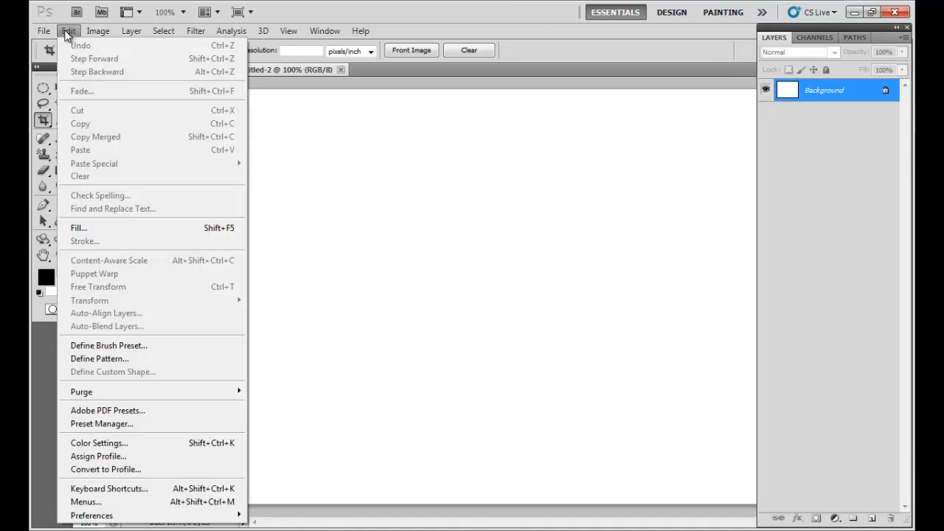
mouse_move(79, 228)
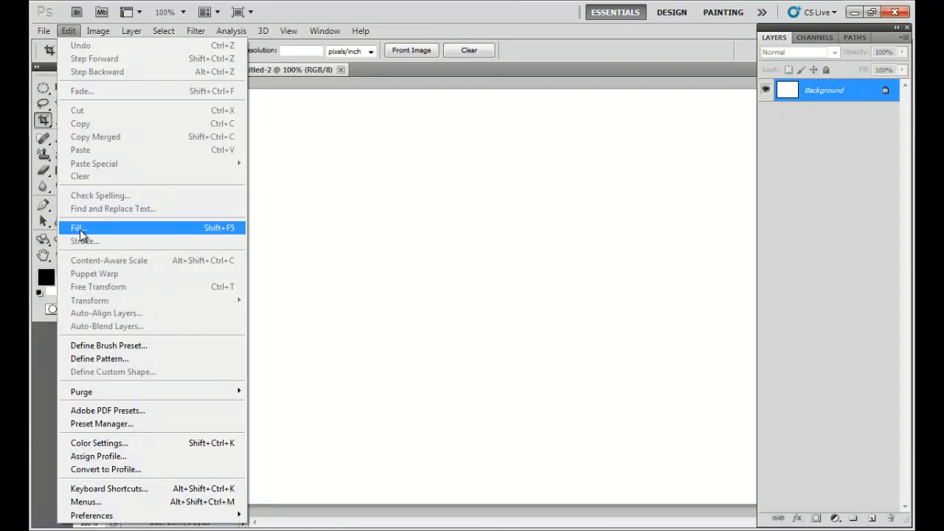
left_click(77, 228)
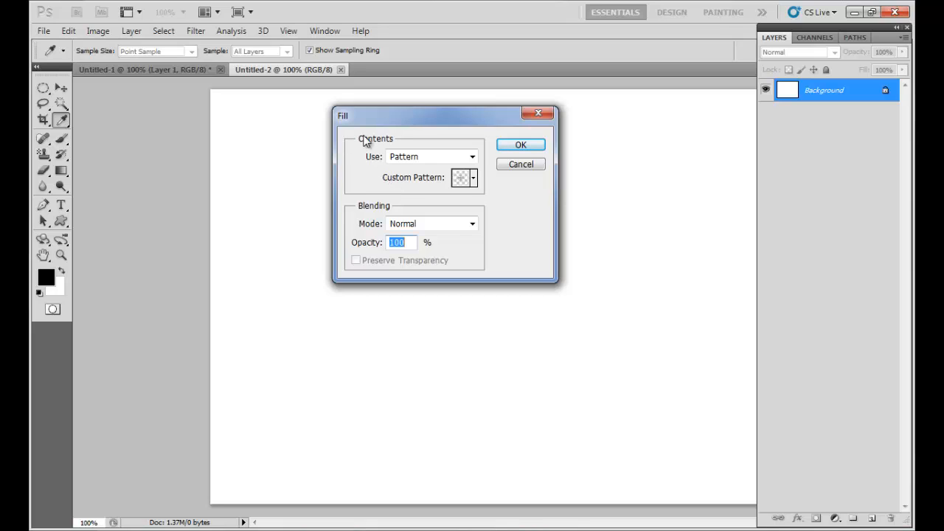
mouse_move(391, 184)
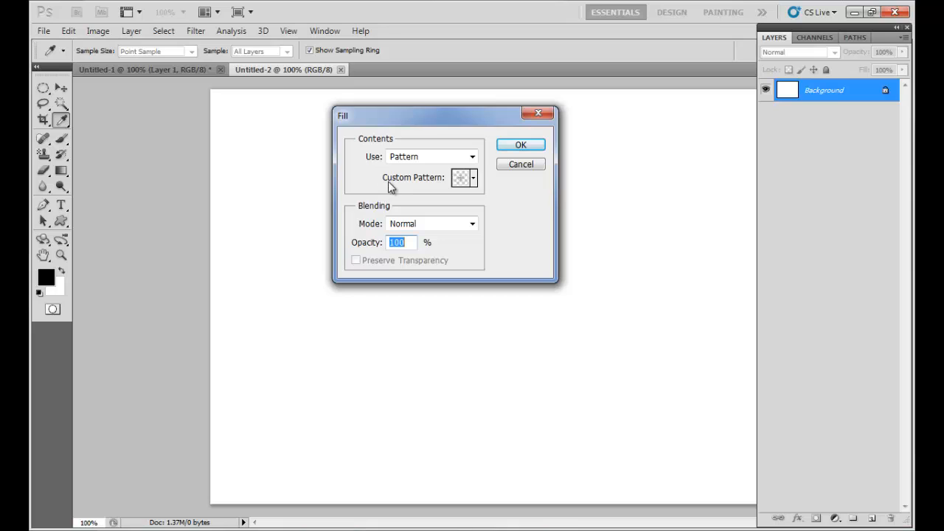
mouse_move(471, 185)
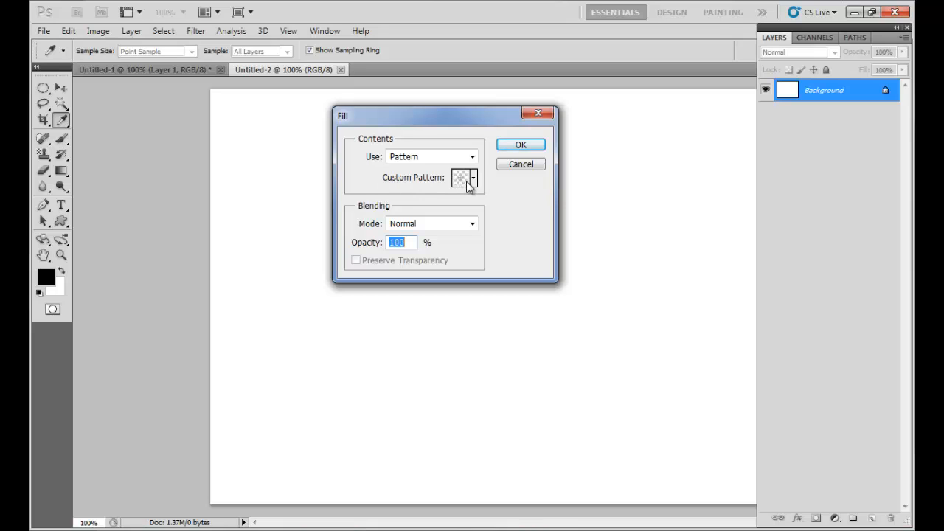
left_click(472, 177)
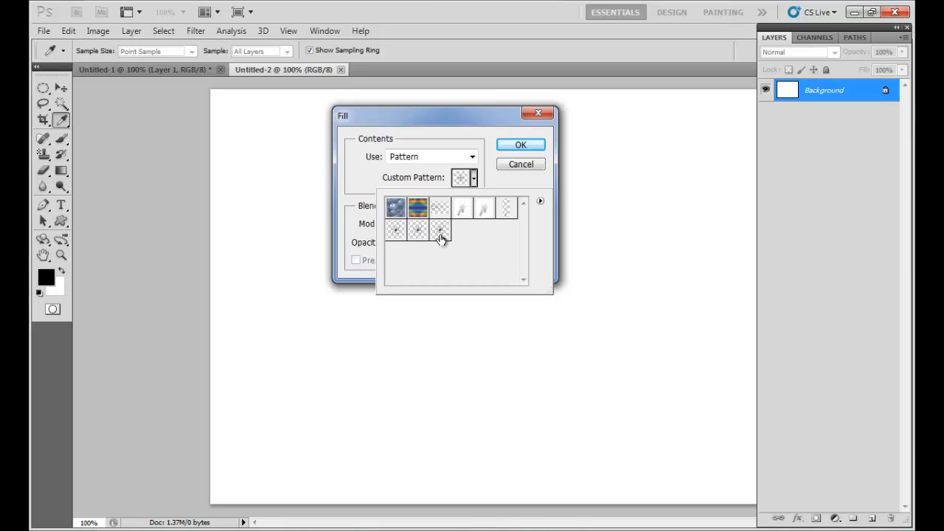
mouse_move(441, 238)
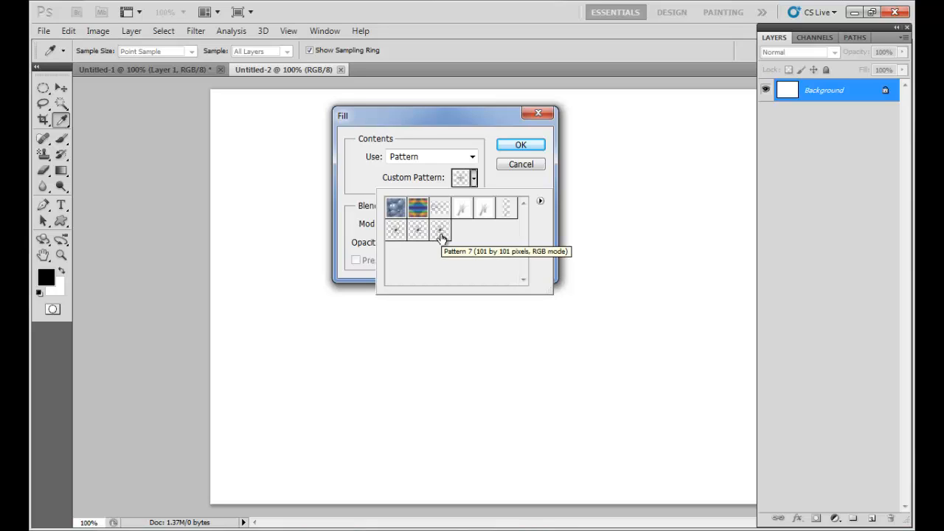
mouse_move(441, 236)
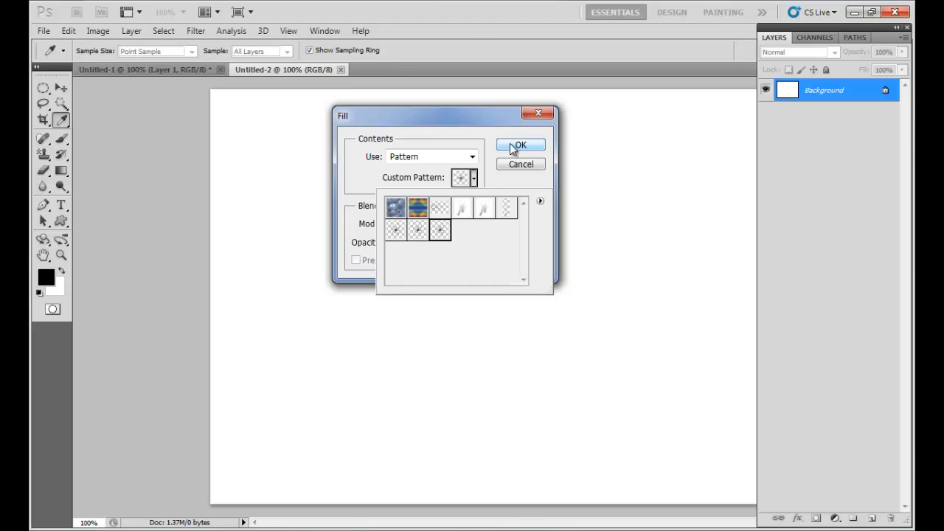
left_click(521, 145)
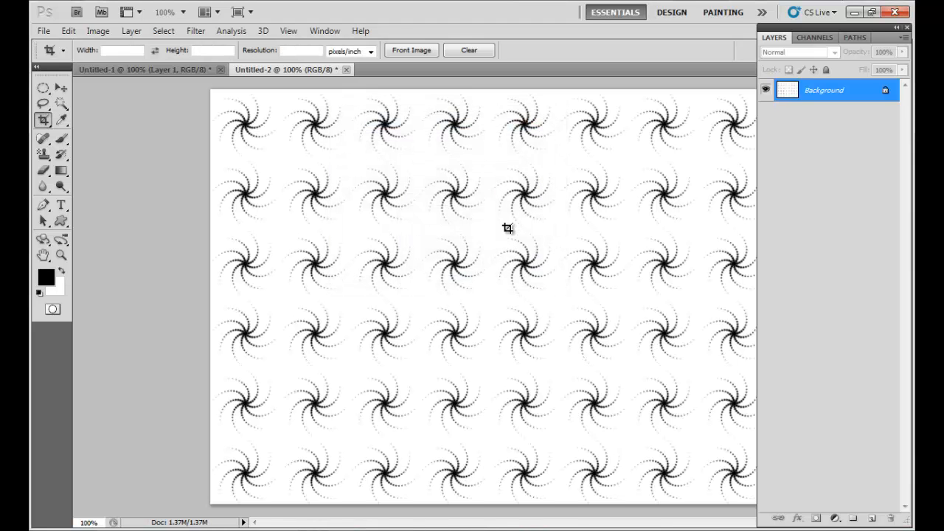